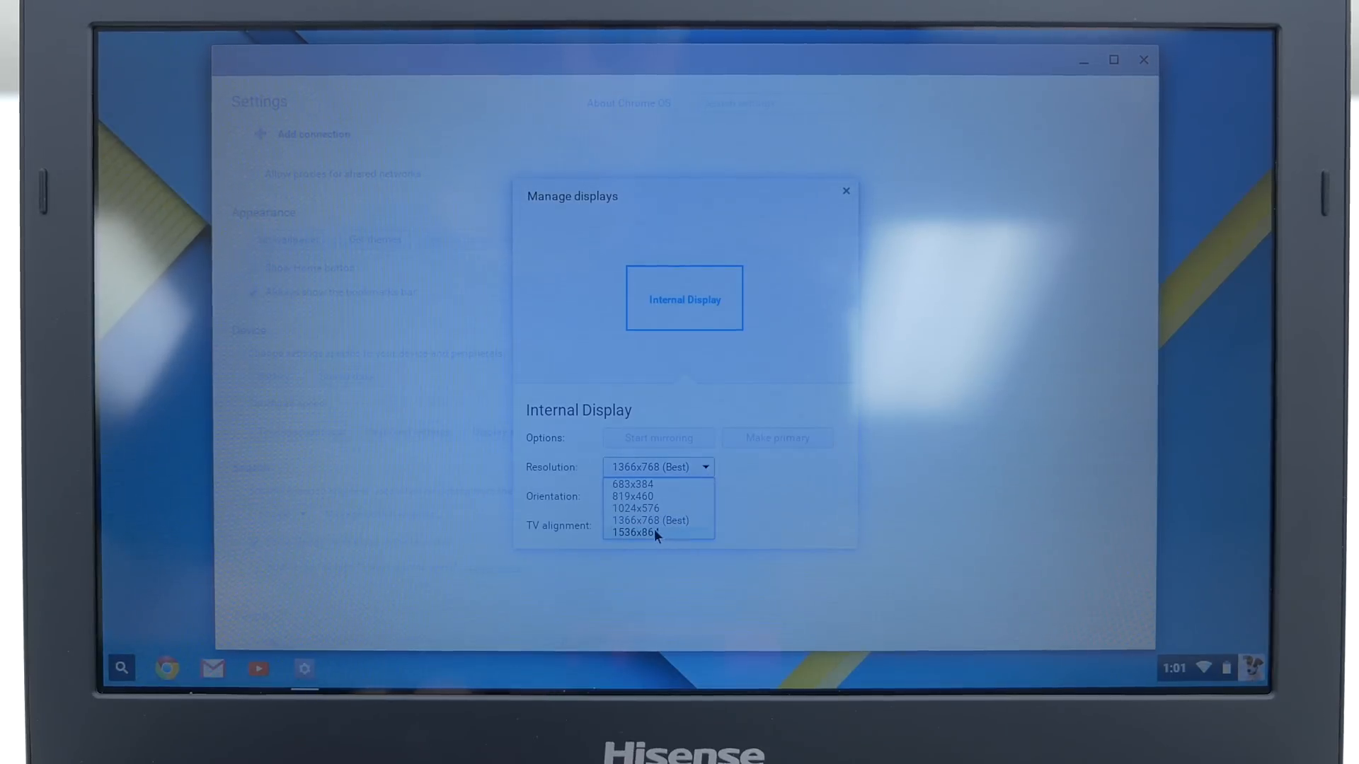
Step: Set the internal display to 1536x864, then switch it to a different resolution
{"action": "left_click", "coordinate": [633, 532]}
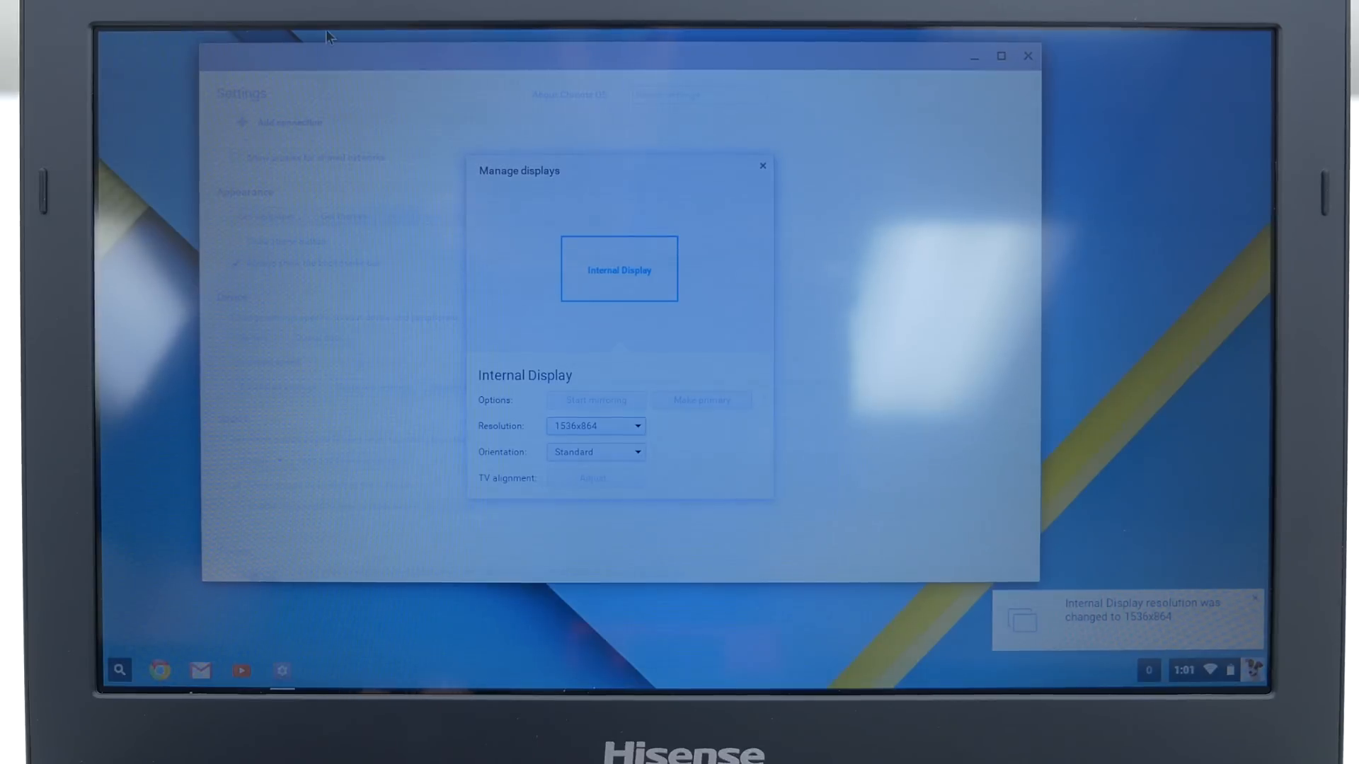
{"action": "left_click", "coordinate": [657, 458]}
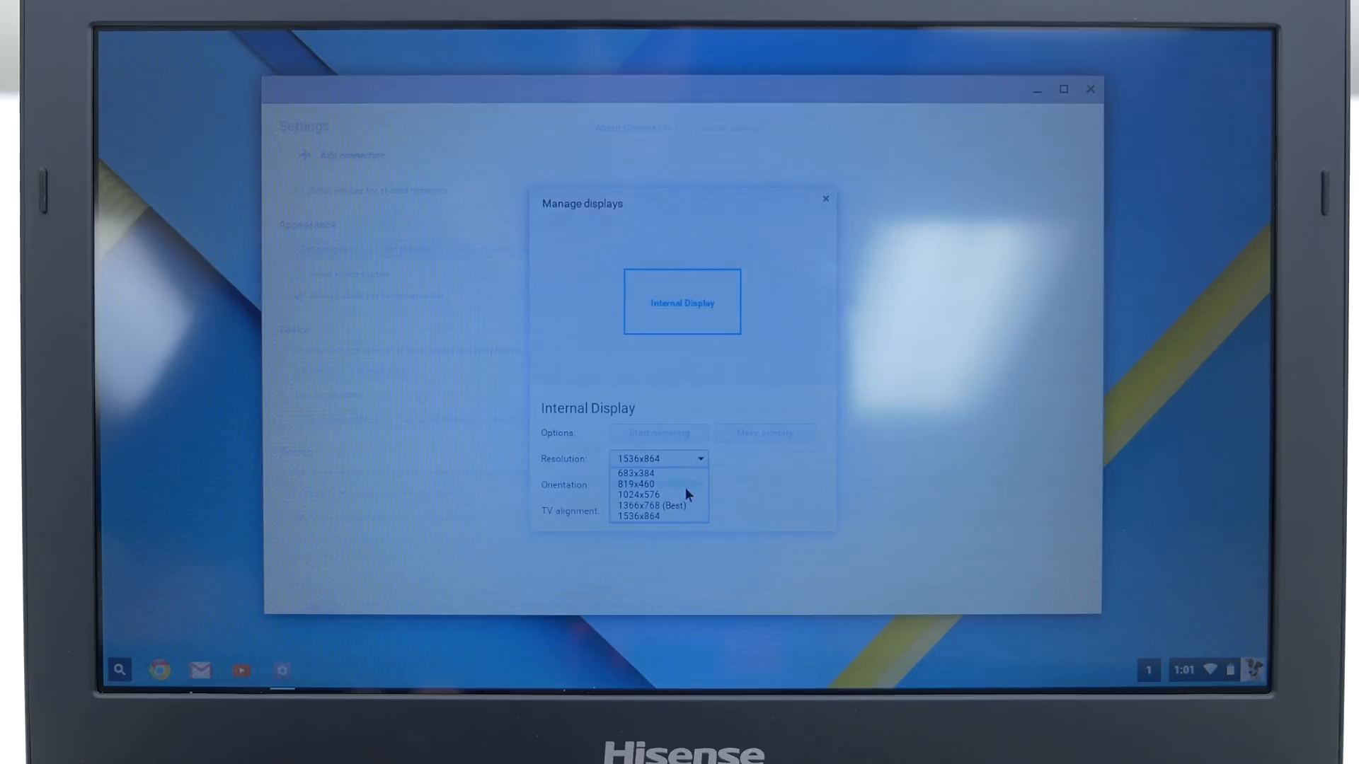
{"action": "left_click", "coordinate": [652, 506]}
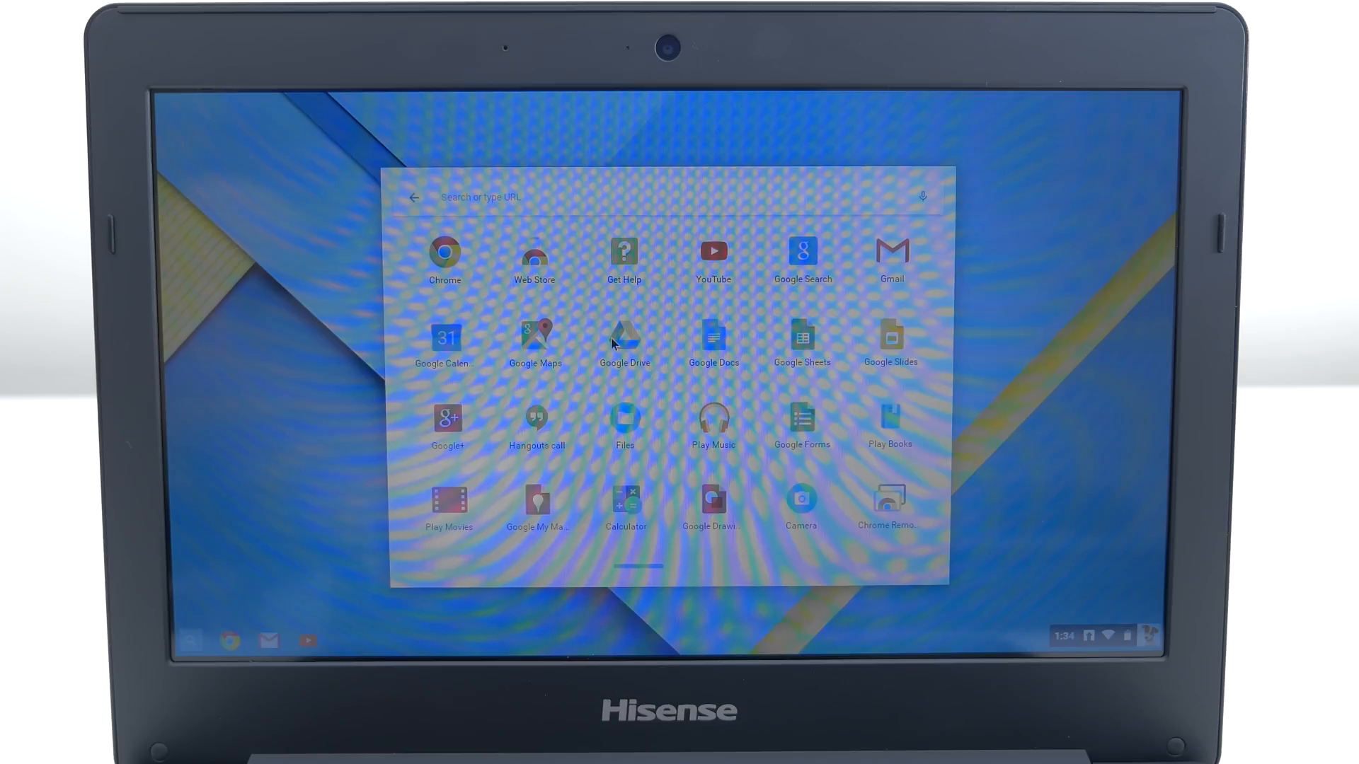
Step: Launch the Web Store and scroll past featured apps and New & Updated Games
{"action": "left_click", "coordinate": [534, 255]}
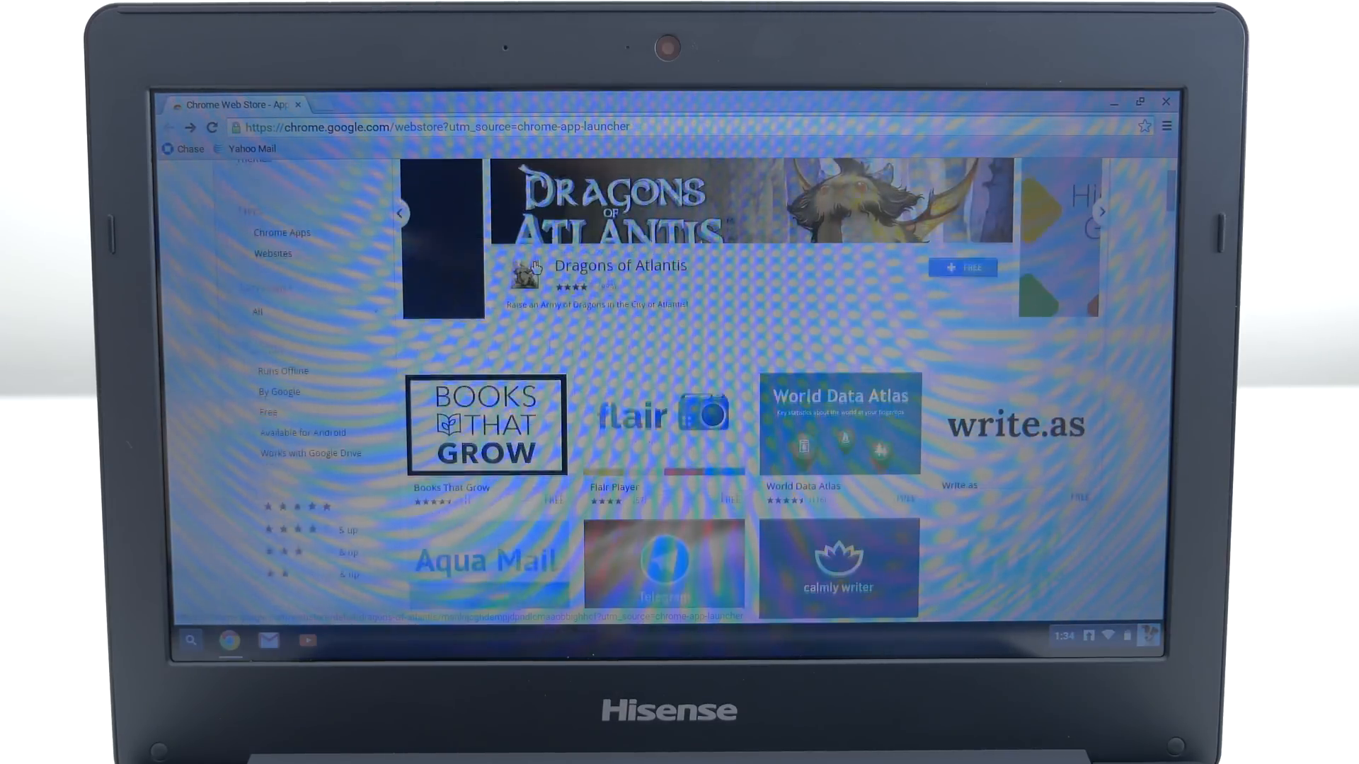
{"action": "scroll", "scroll_direction": "down", "scroll_amount": 3}
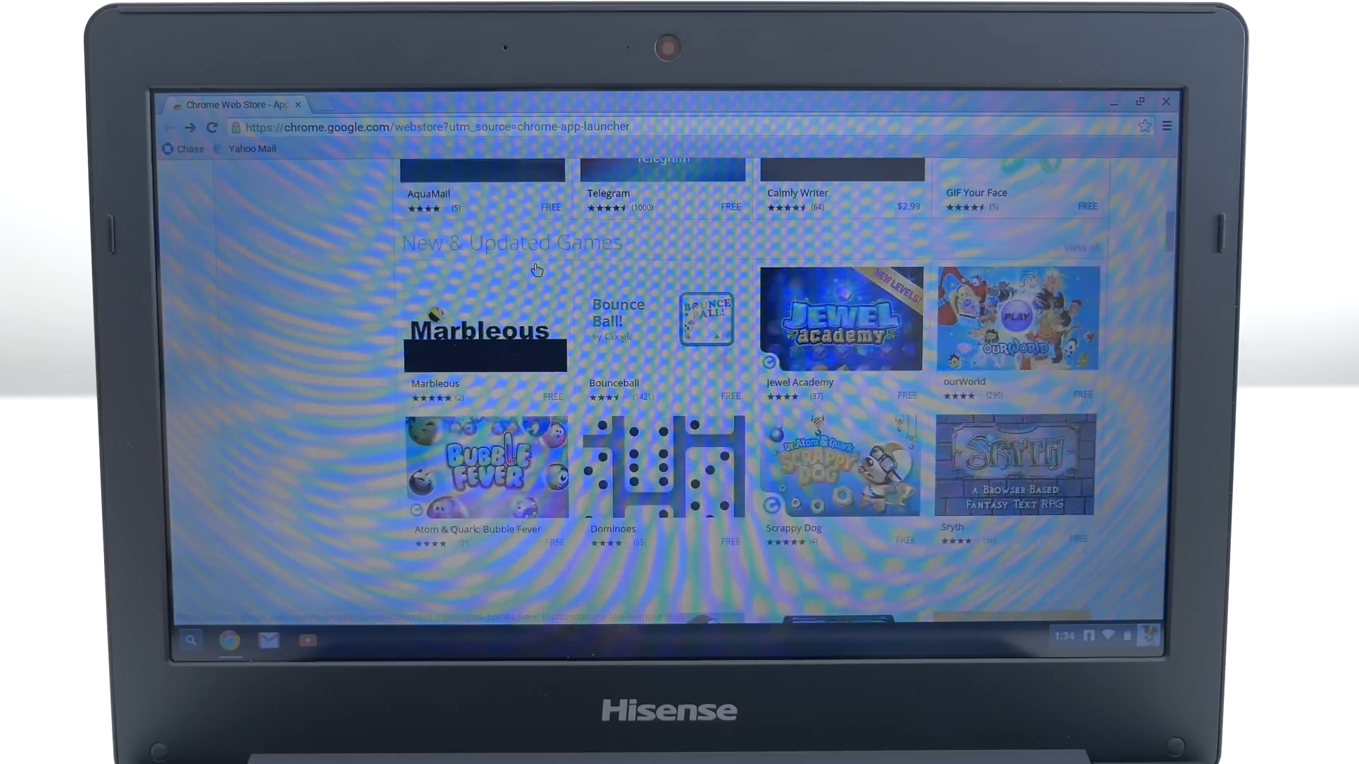
{"action": "scroll", "scroll_direction": "down", "scroll_amount": 3}
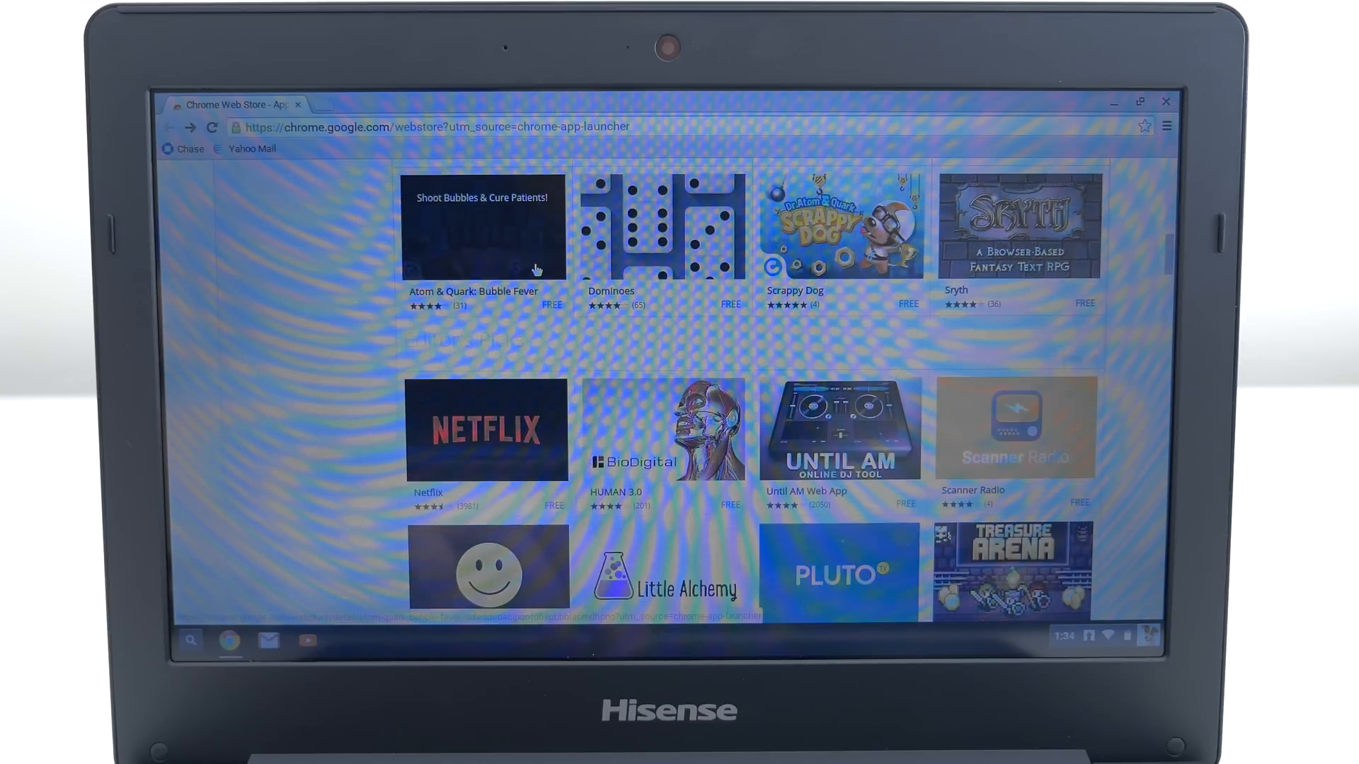